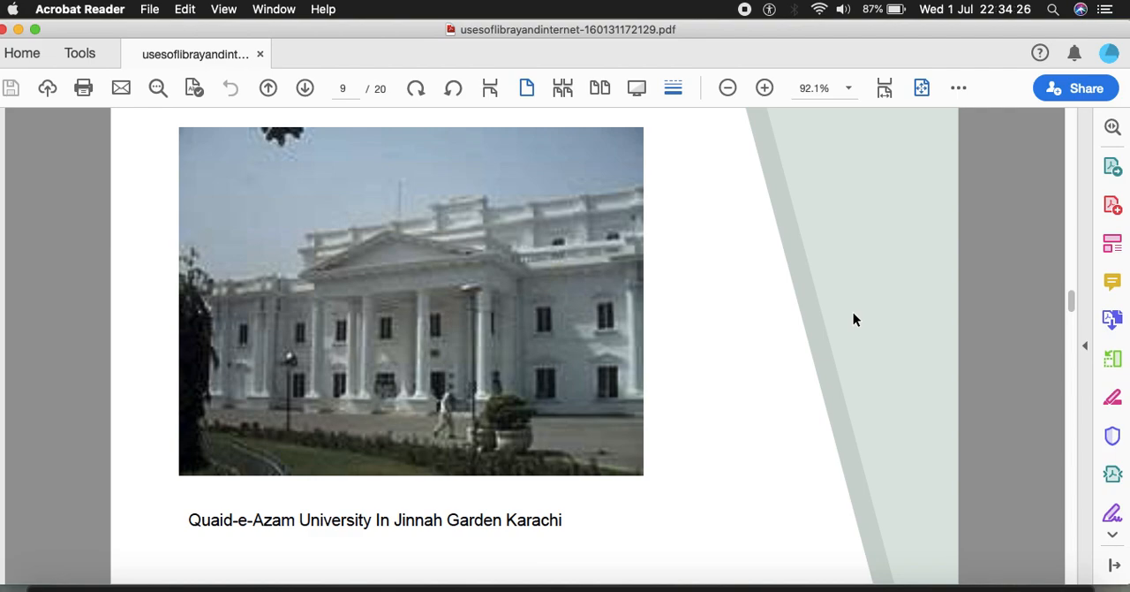
Scroll forward through the lecture slides toward slide 19, the Internet-as-boon-to-research quote.
scroll(down, 3)
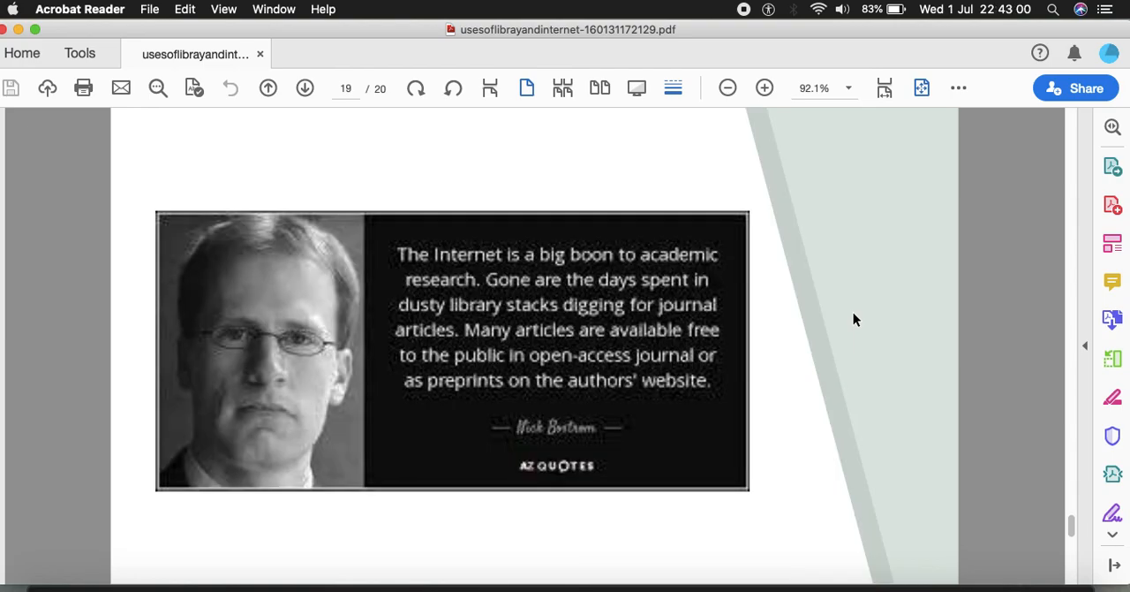
click(269, 89)
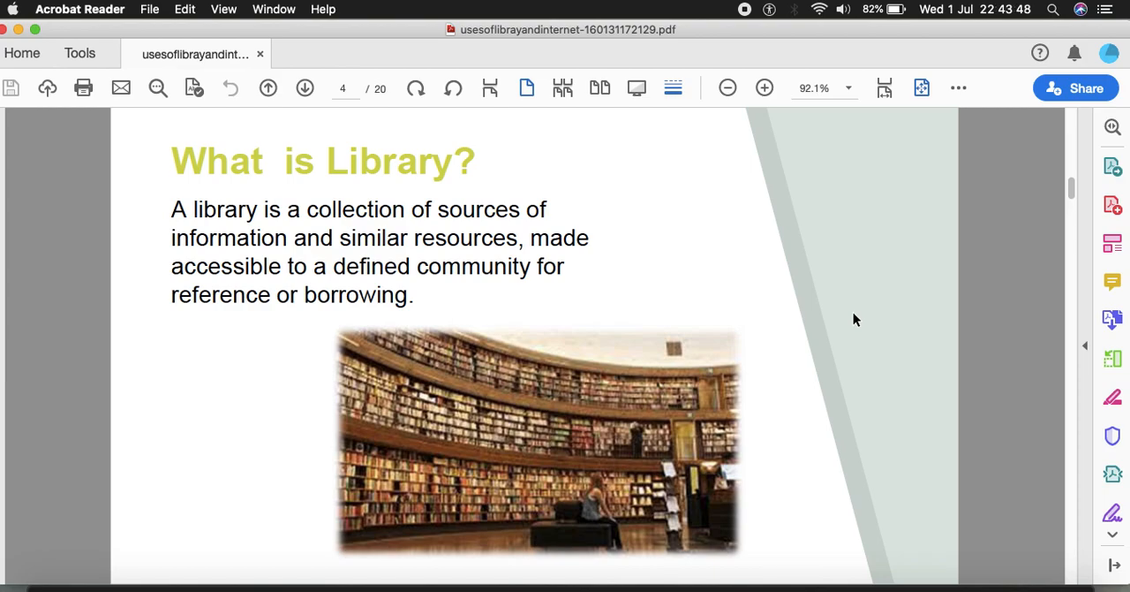
mouse_move(854, 237)
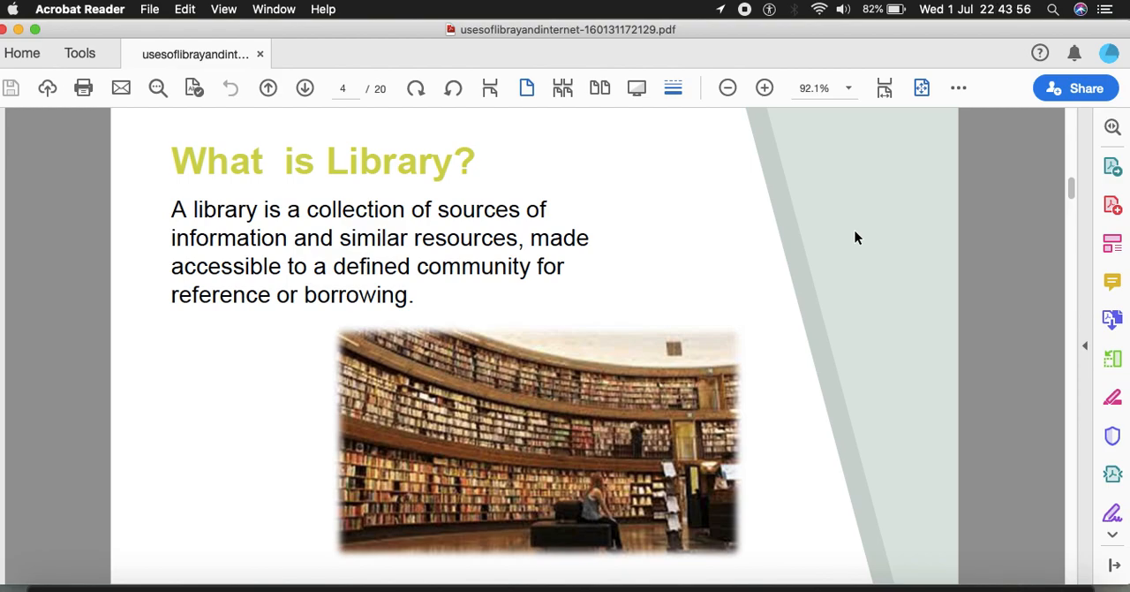
mouse_move(820, 198)
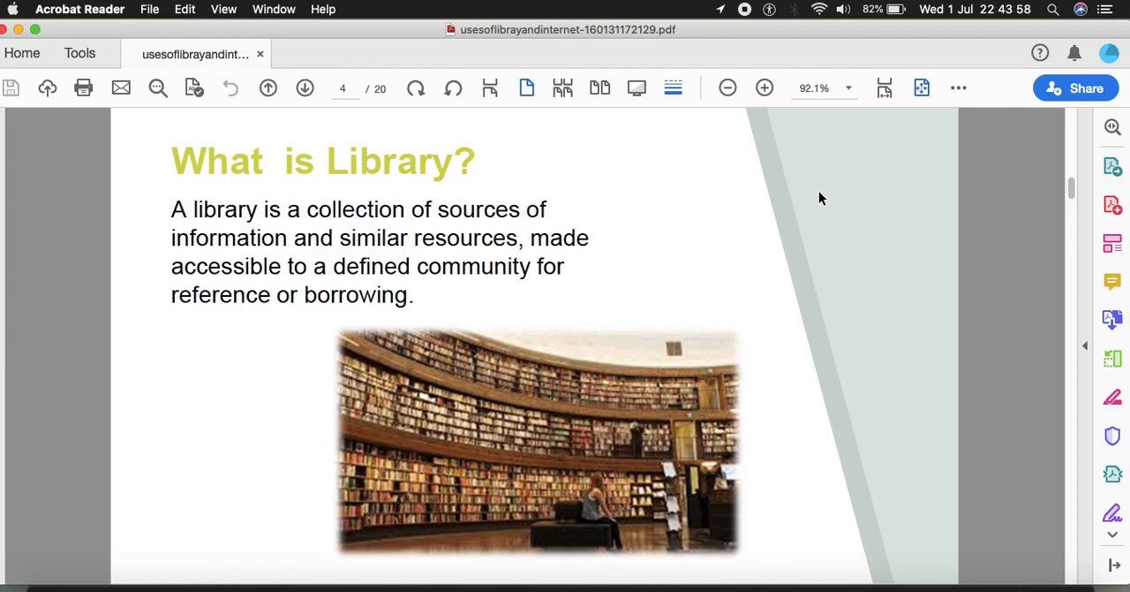
mouse_move(763, 39)
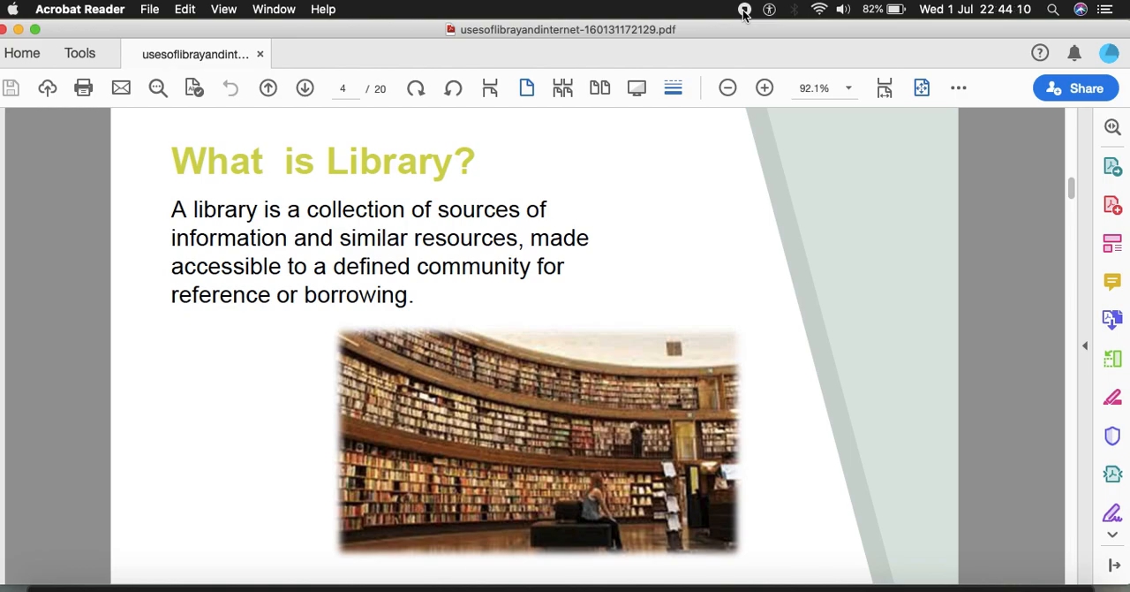
mouse_move(761, 143)
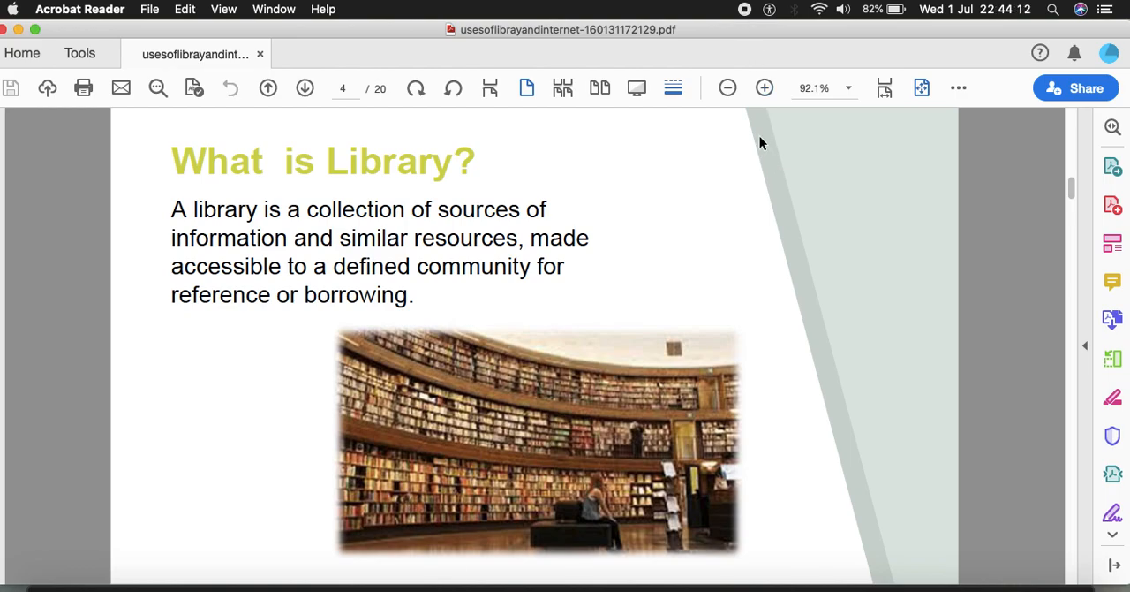